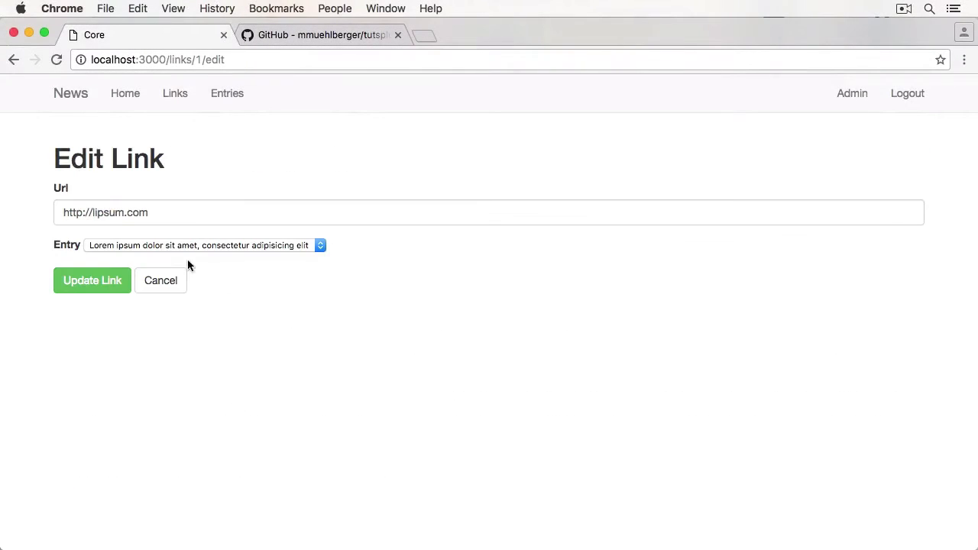
mouse_move(136, 253)
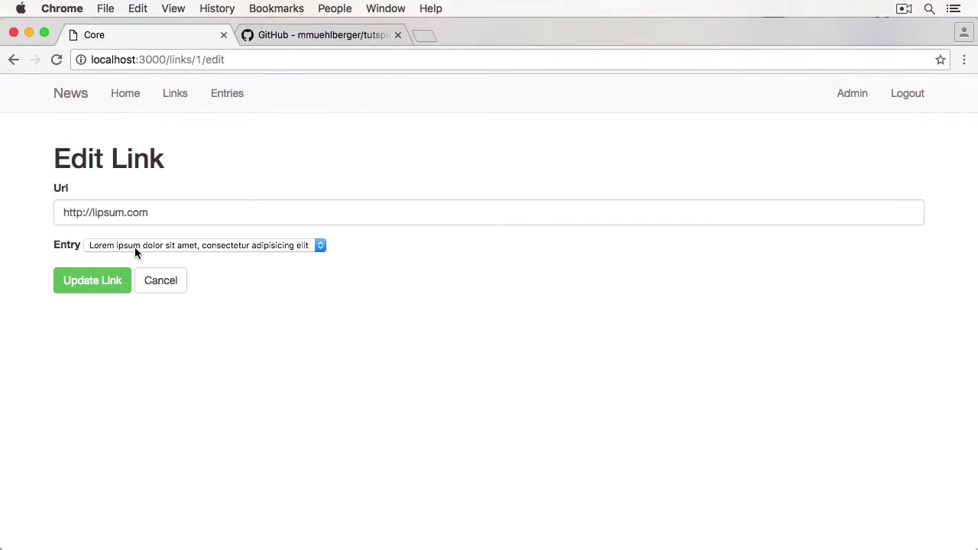
- Sign out of the News app, go to Login, then open the Entries list from the navbar
click(907, 93)
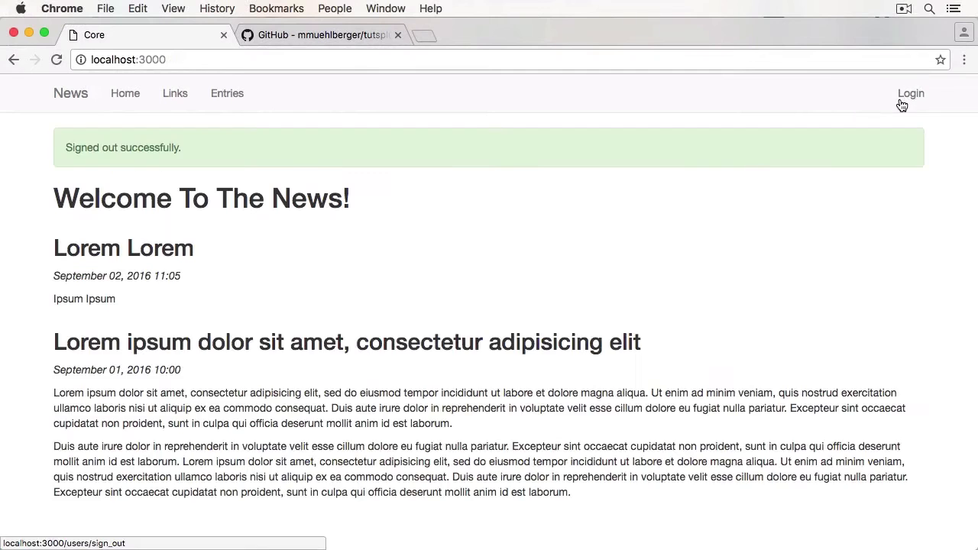
click(911, 93)
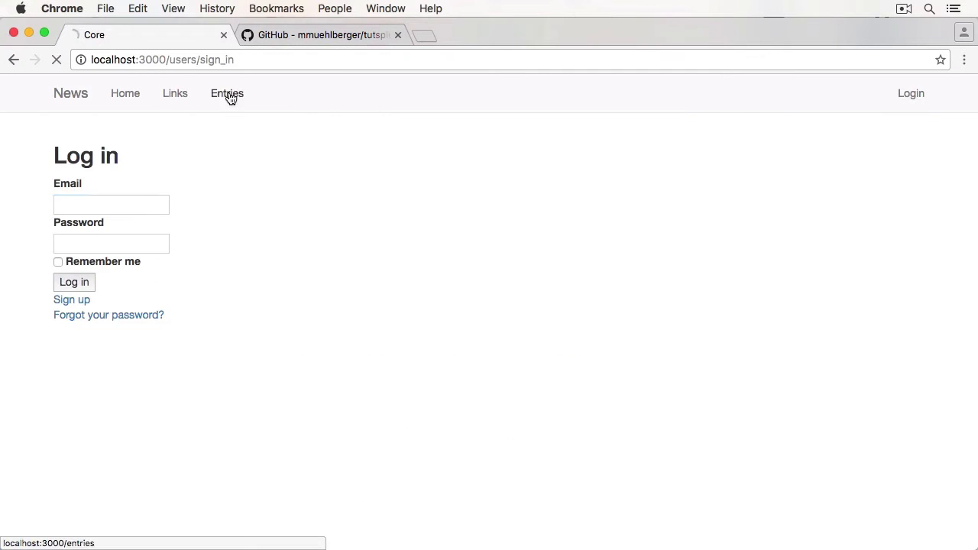
click(227, 93)
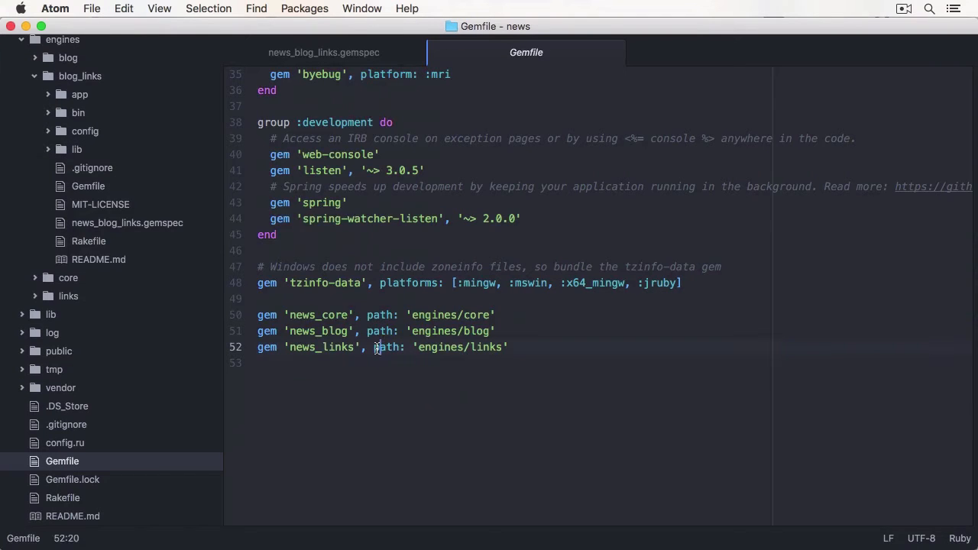
- Select a word in the news_links gem line of the Gemfile
double_click(385, 347)
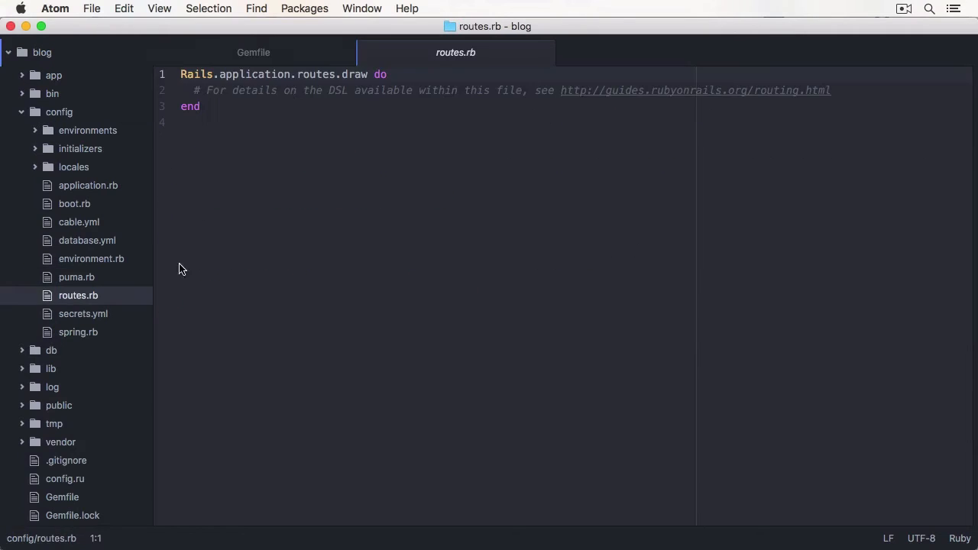
- Add a mount line for News::Core::Engine in the blog app's routes.rb
text(mount News::Core::E)
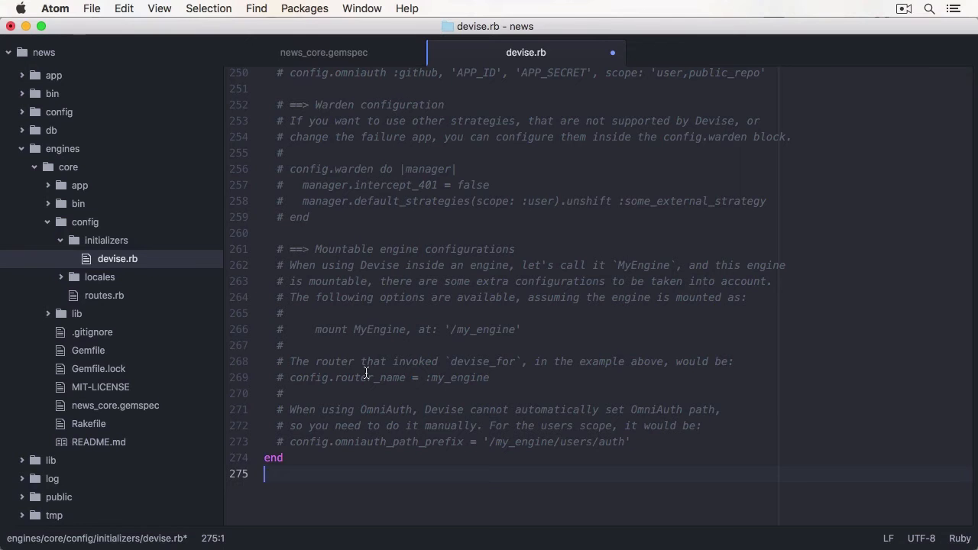
- Toggle a comment with cmd-/ before writing the config.to_prepare block in engine.rb
key(cmd-/)
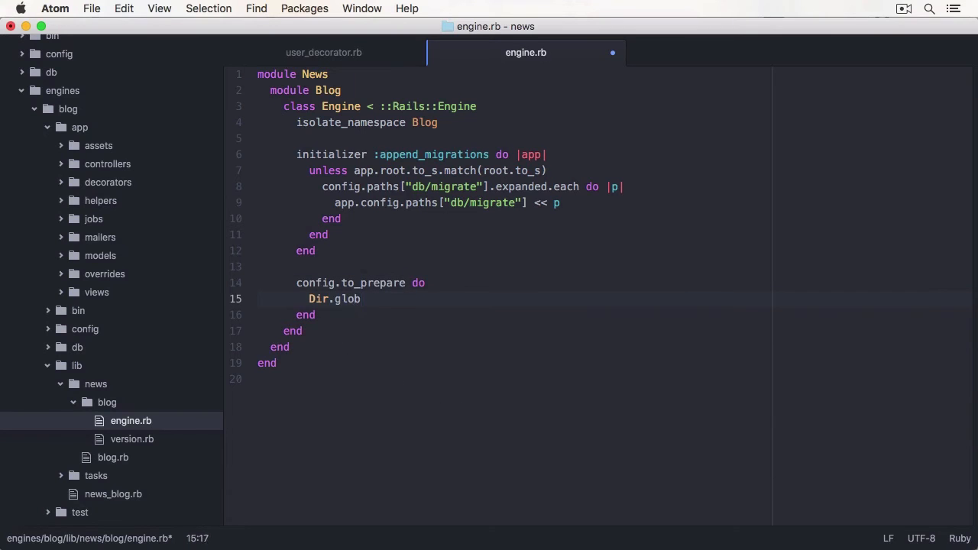
- Add the Engine.root.join argument to Dir.glob, then extend the override's partial path to "overrides/entrie"
text((Engine.root.join)
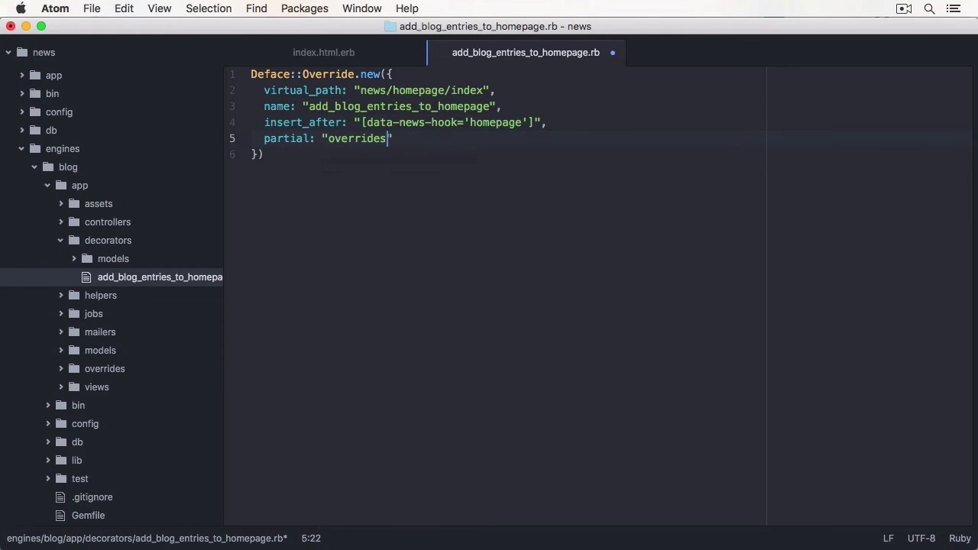
text(/entrie)
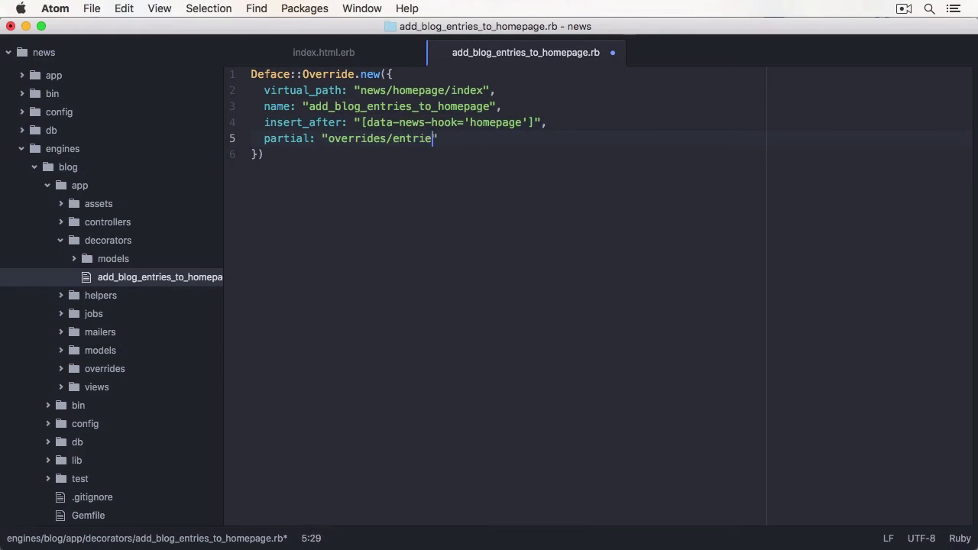